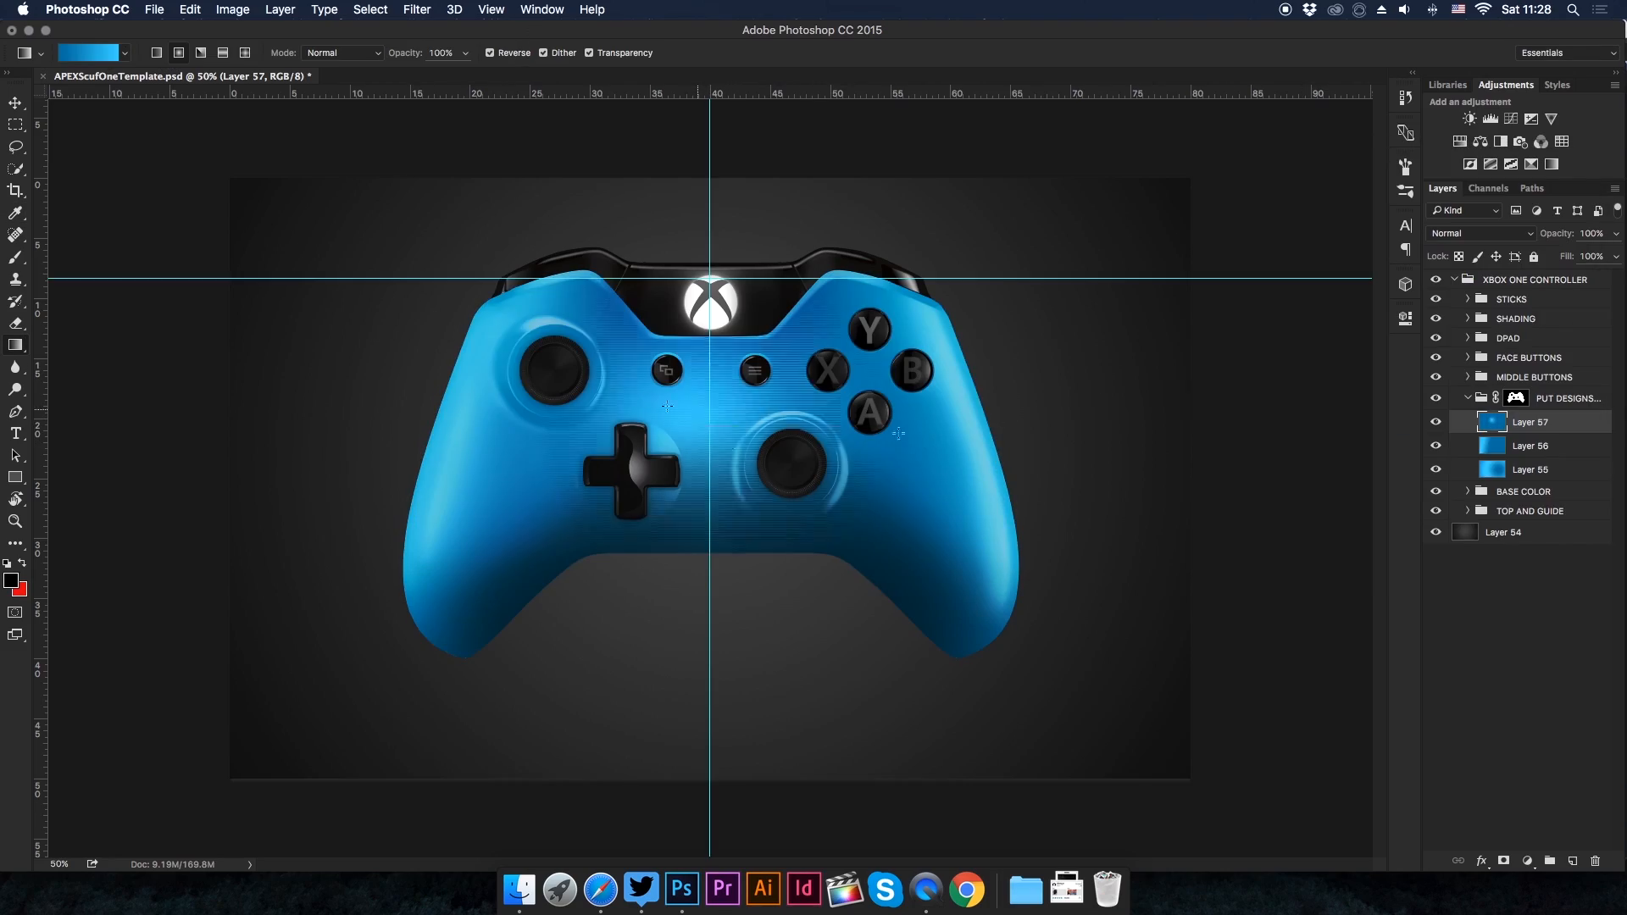
# Place grunge texture layers in PUT DESIGNS and add the styled CASTRO lettering on the controller
pyautogui.click(641, 889)
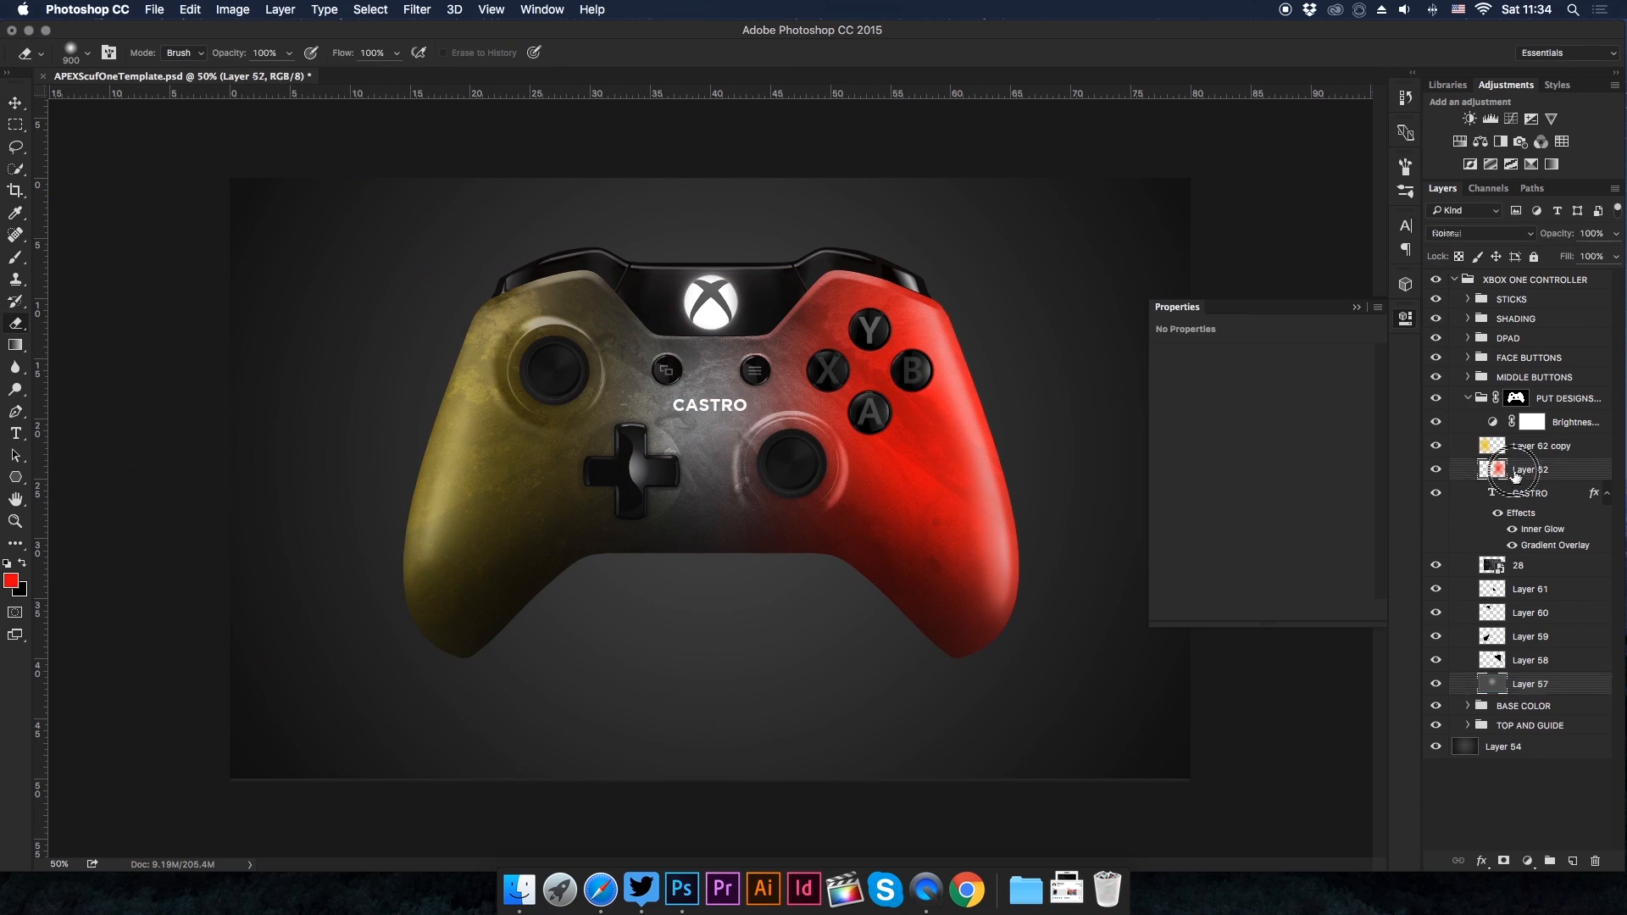
# Recolour textures green and give CASTRO a Drop Shadow and Satin in Layer Style
pyautogui.click(1540, 446)
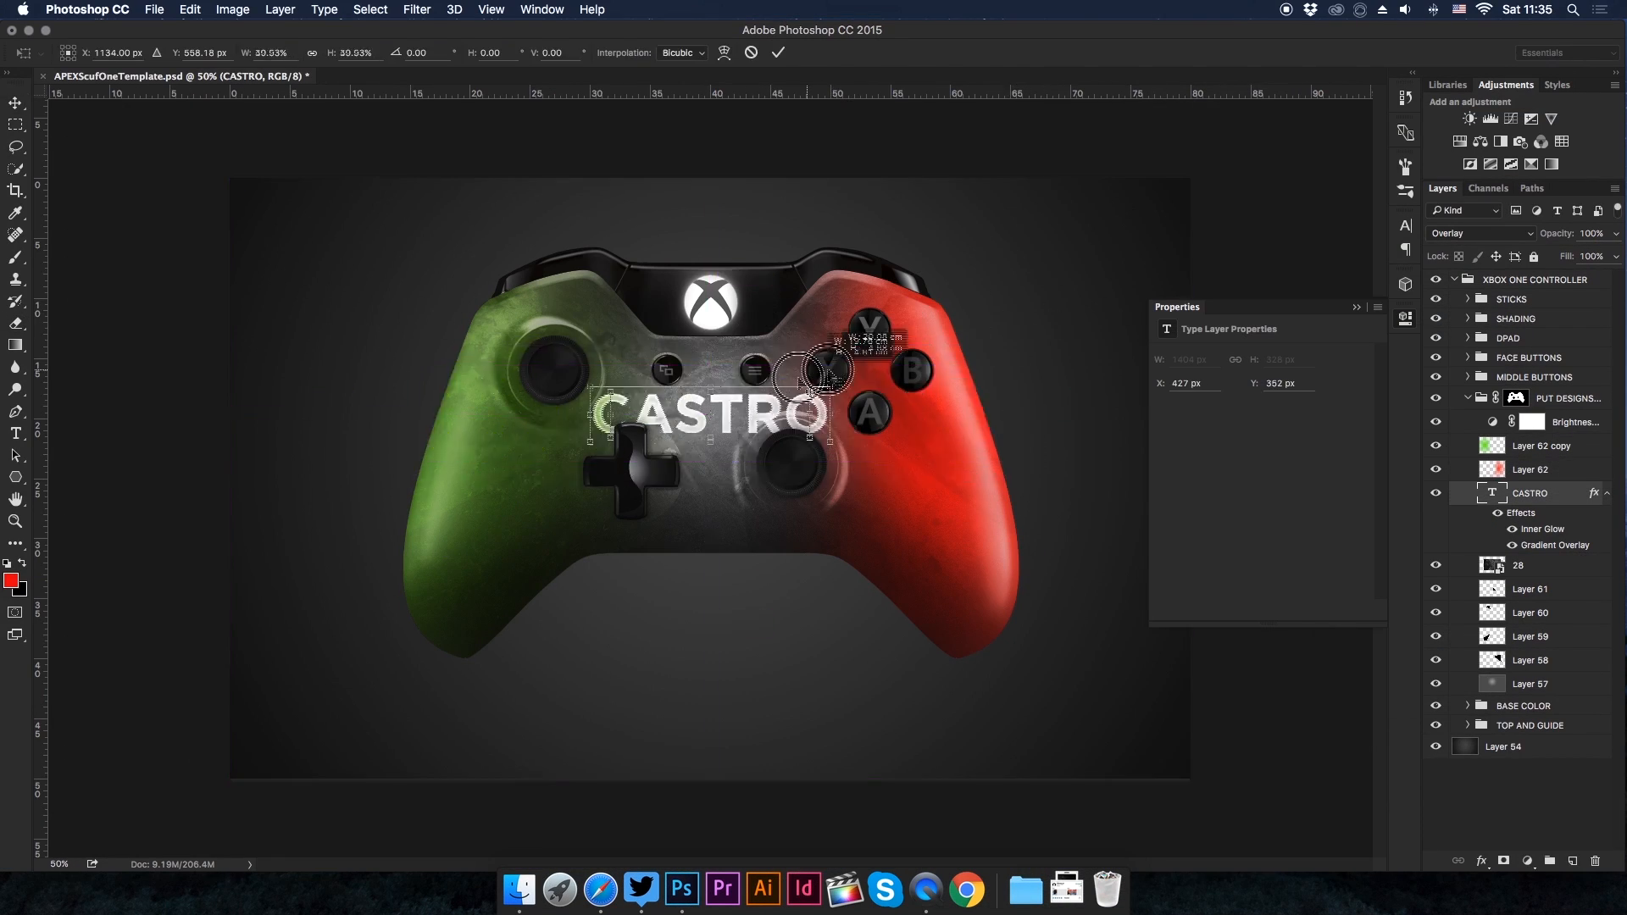
pyautogui.doubleClick(1530, 493)
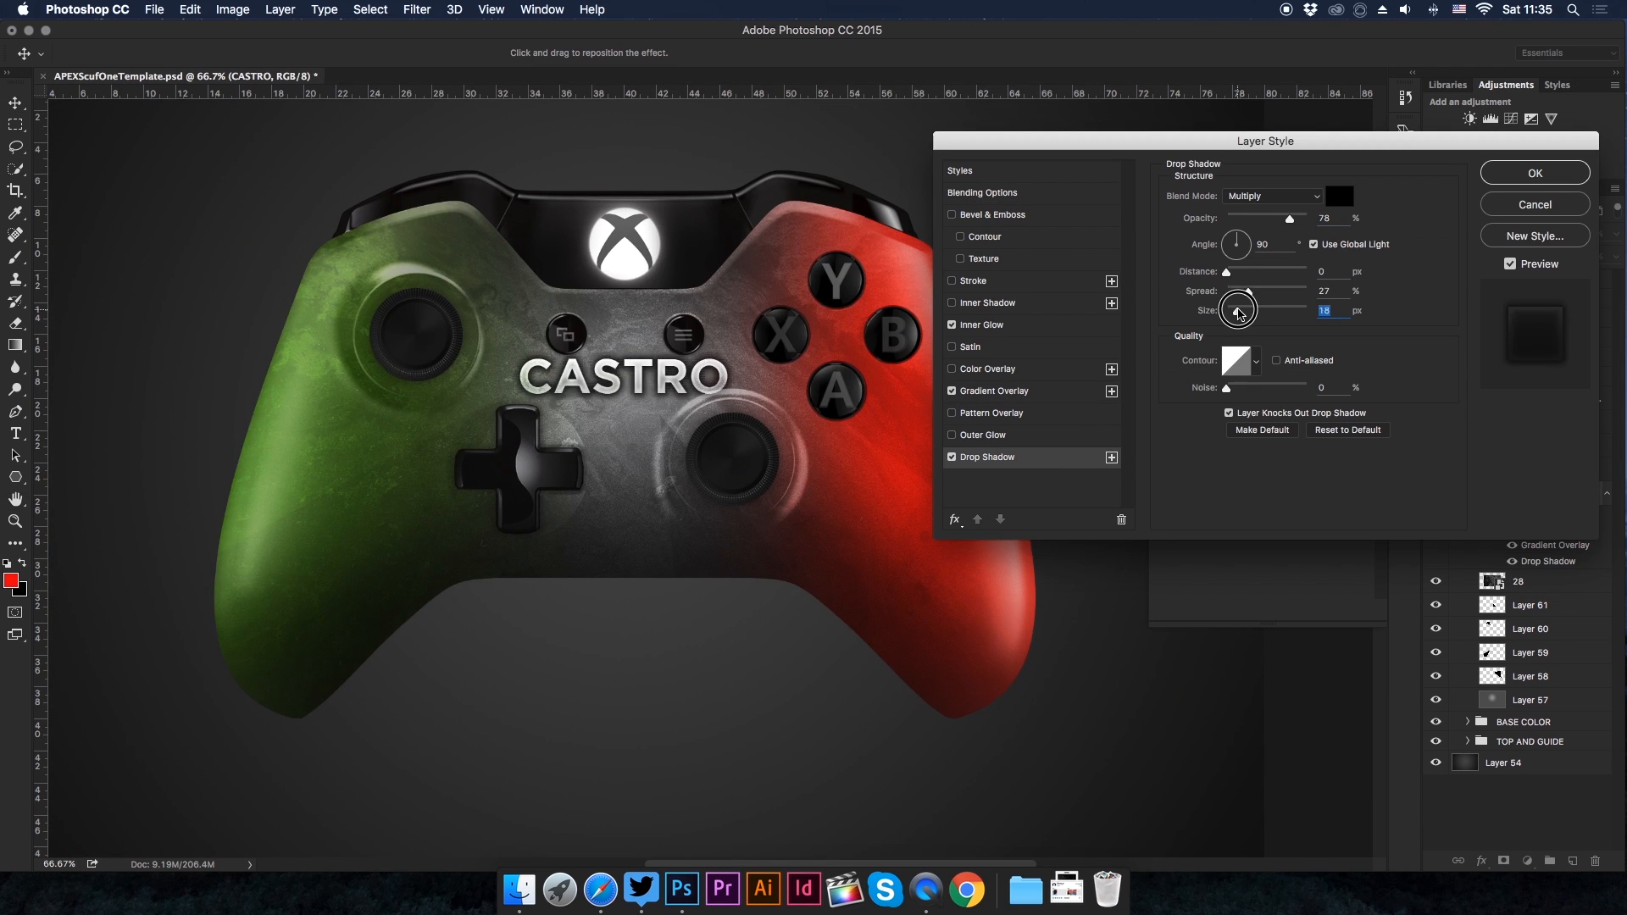
pyautogui.click(1536, 173)
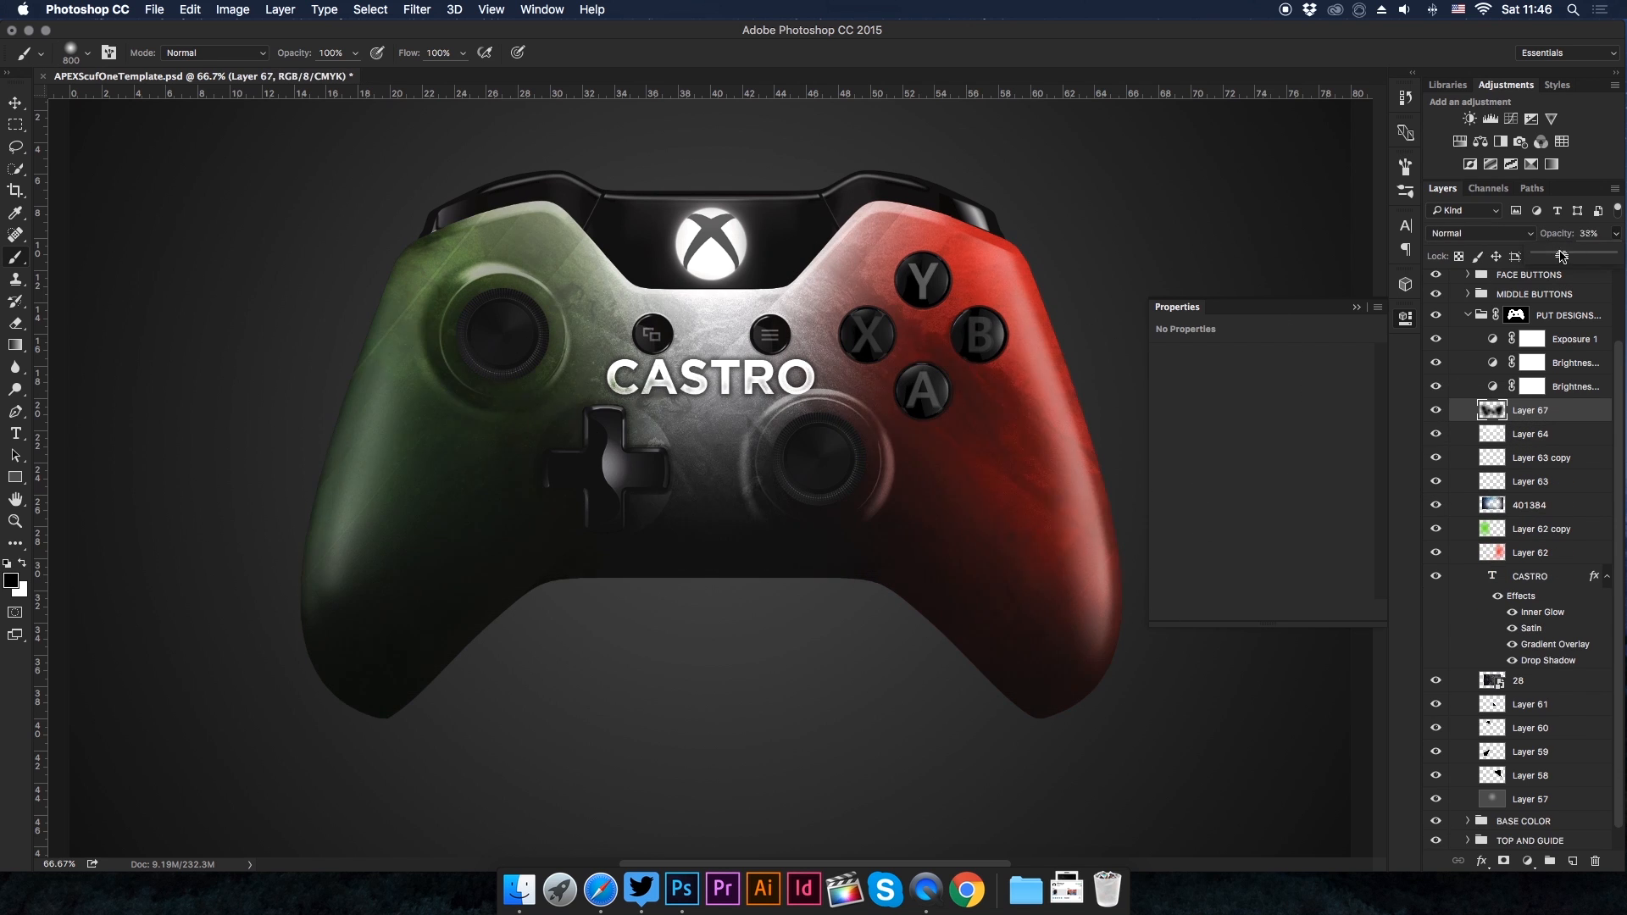
# Draw Shape 1 as a dark accent stripe along the controller's upper-right shoulder
pyautogui.click(1539, 529)
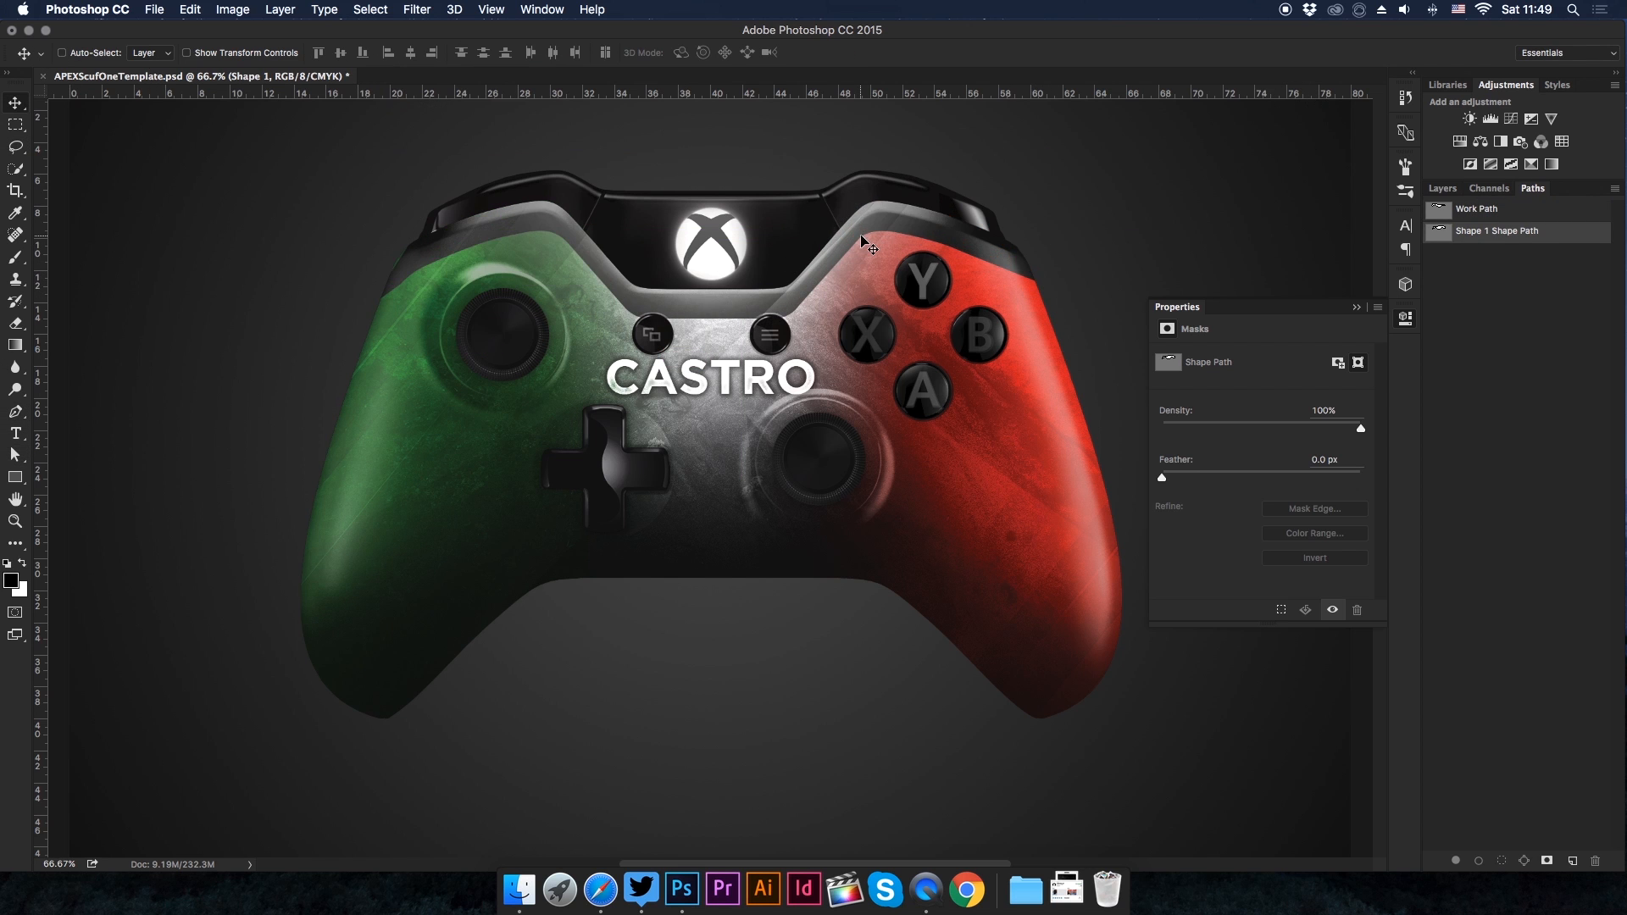
pyautogui.click(1440, 188)
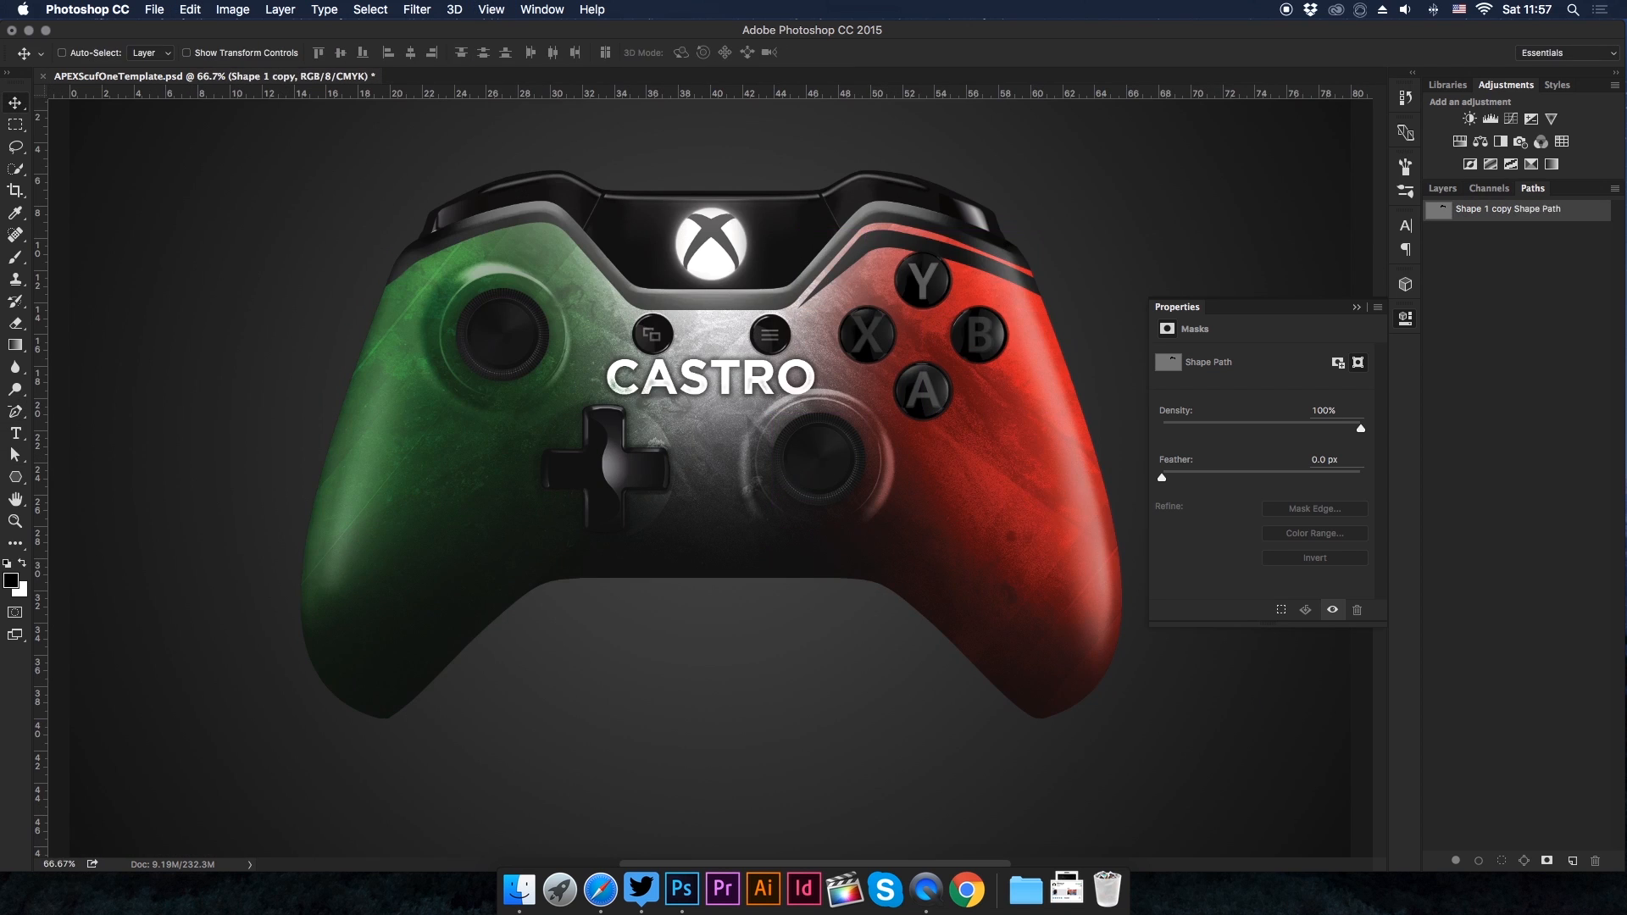
# Duplicate the stripe as Shape 1 copy and tint the FACE BUTTONS group red
pyautogui.click(1440, 188)
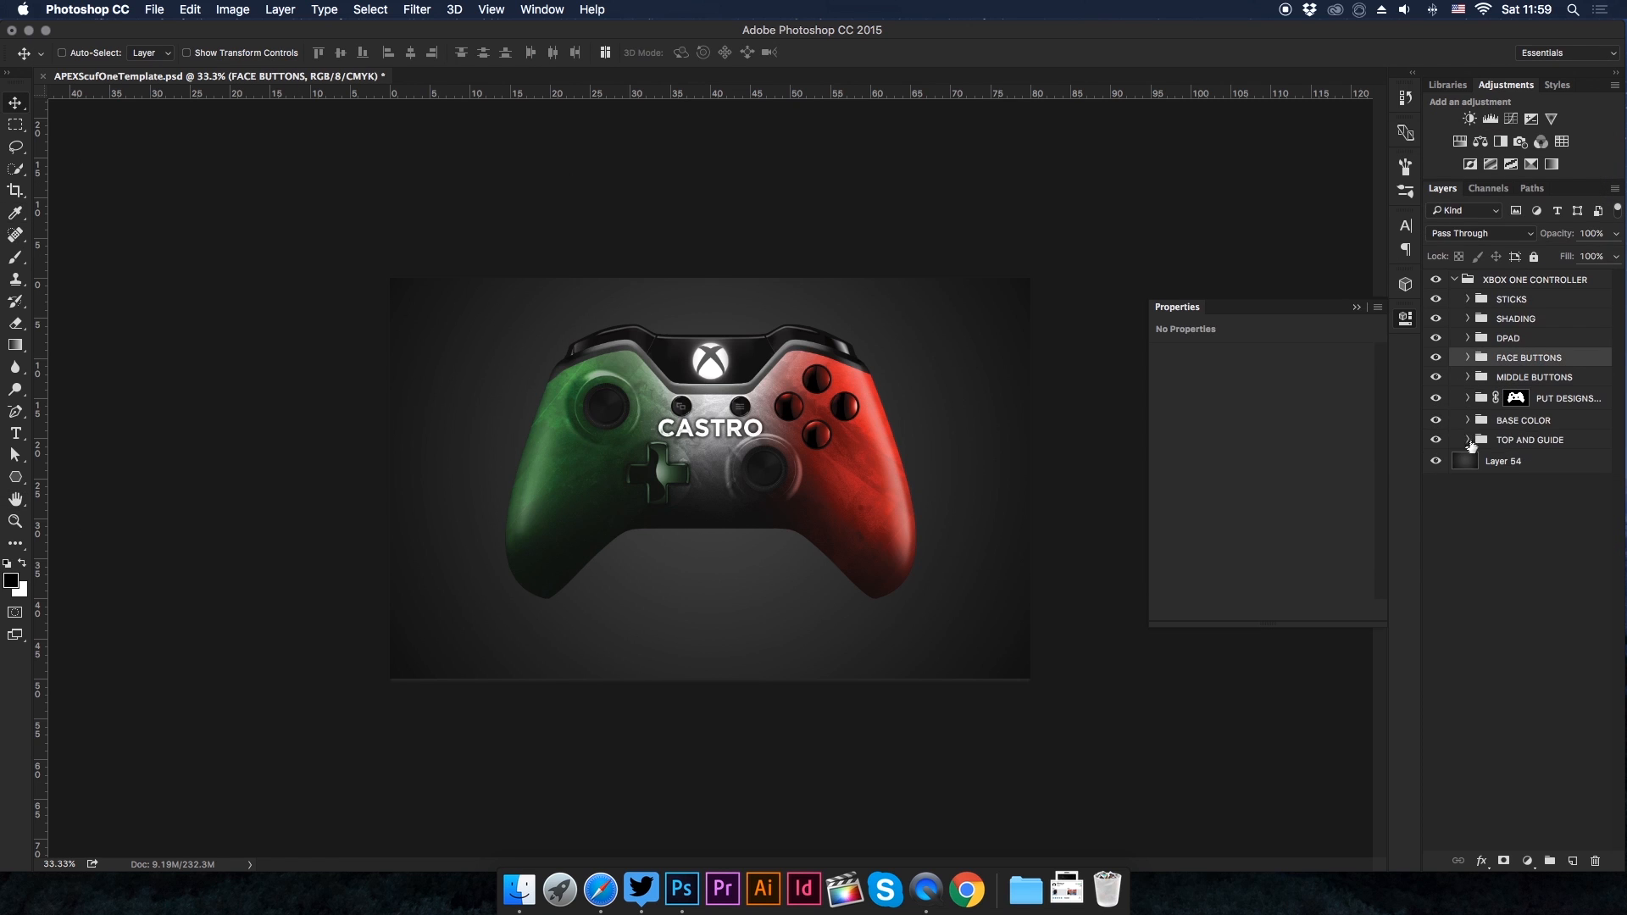
pyautogui.click(1467, 298)
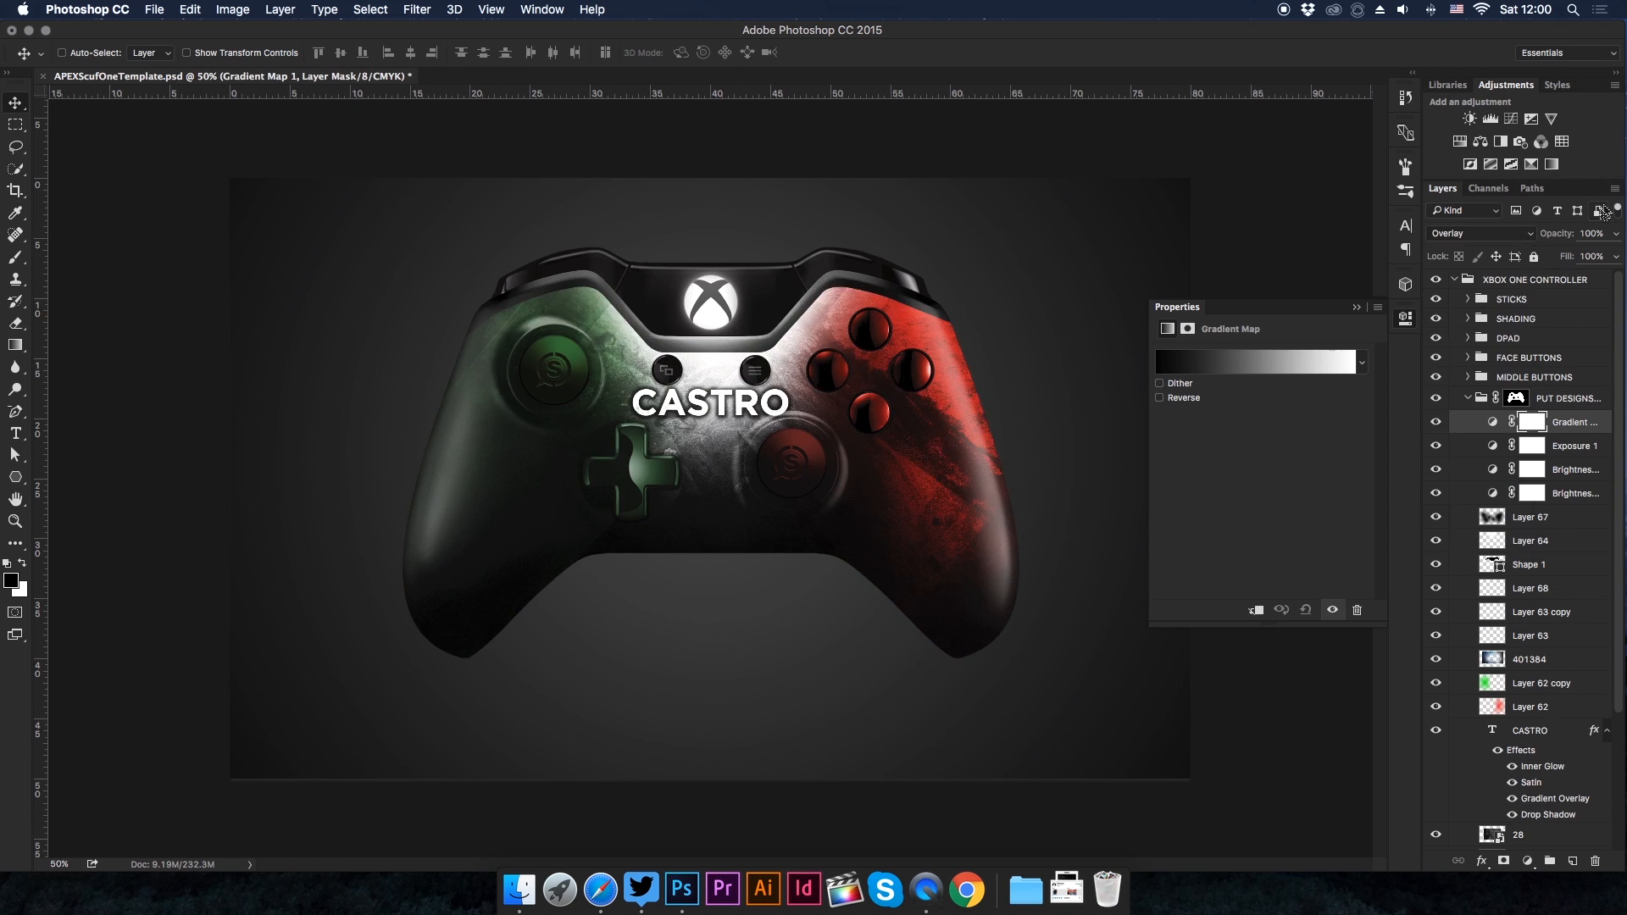
# Add an Overlay Gradient Map, stick S logos and texture layer 28 as a dark cracked background
pyautogui.click(1529, 538)
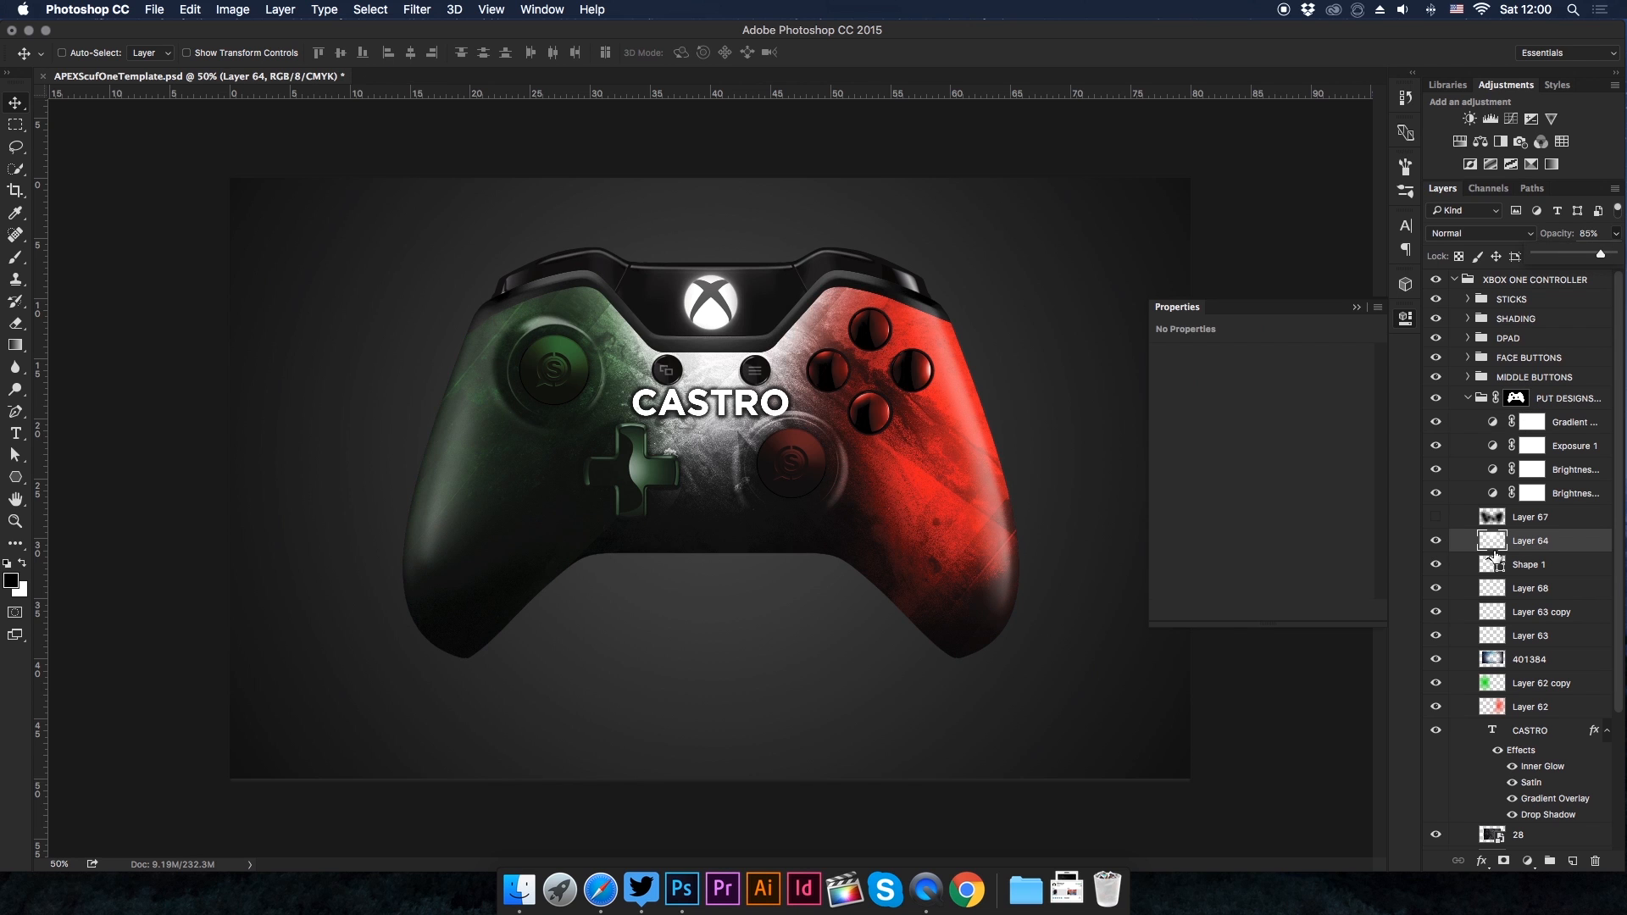
pyautogui.click(1481, 232)
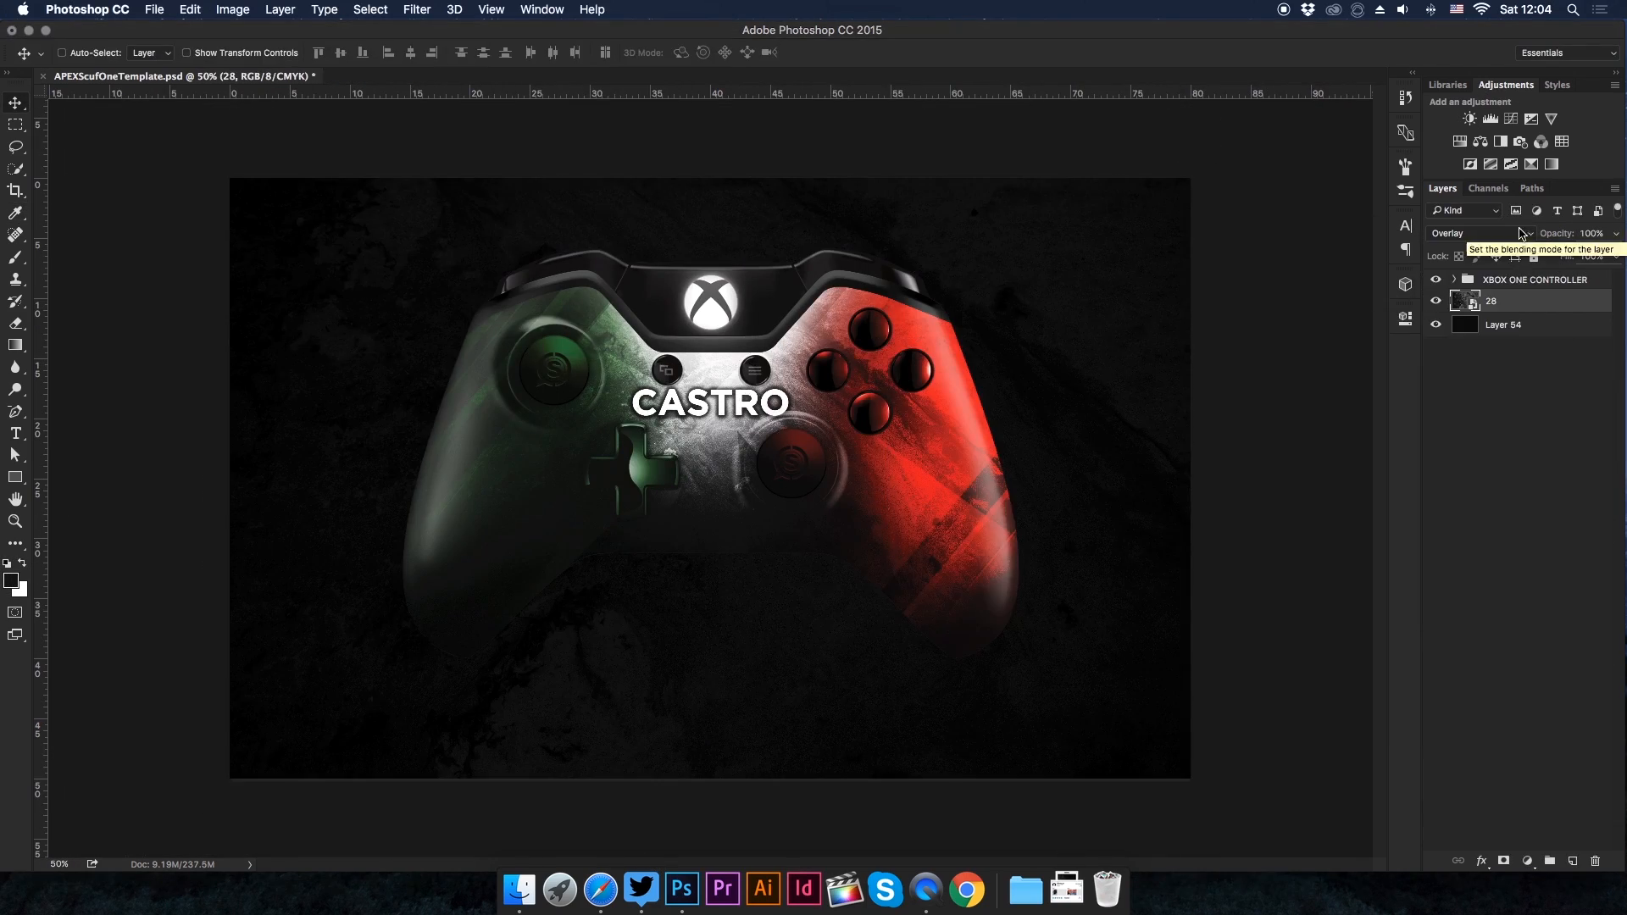
pyautogui.click(1529, 861)
pyautogui.write('BY BAZDZN')
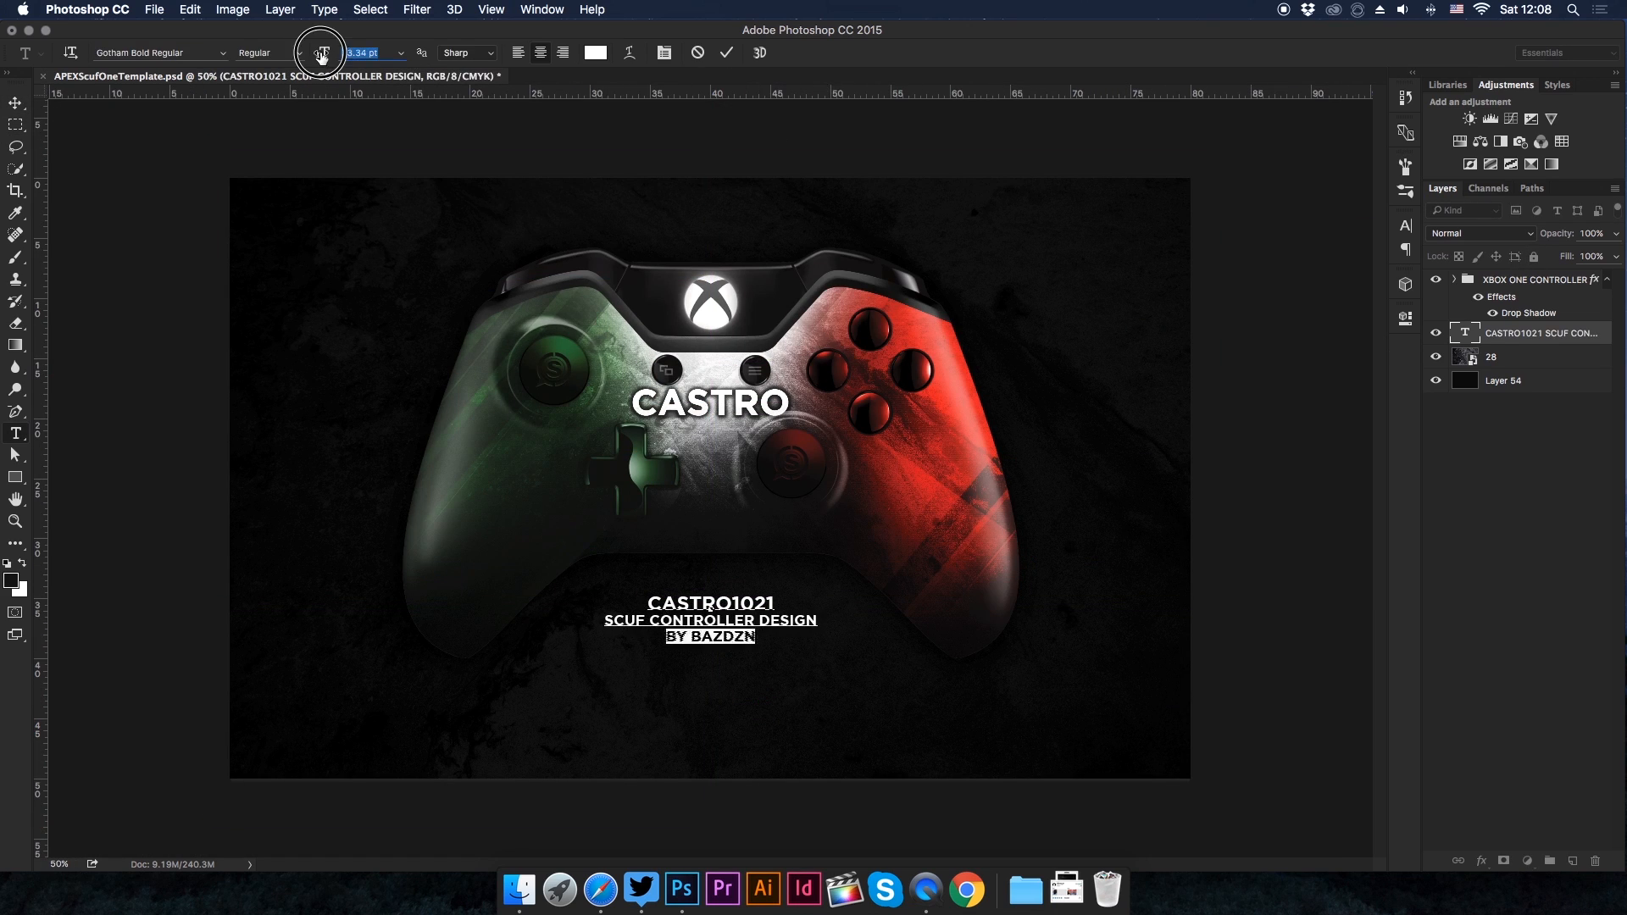
# Add the centred Gotham Bold SCUF credit caption and show the final image full-screen
pyautogui.press('f')
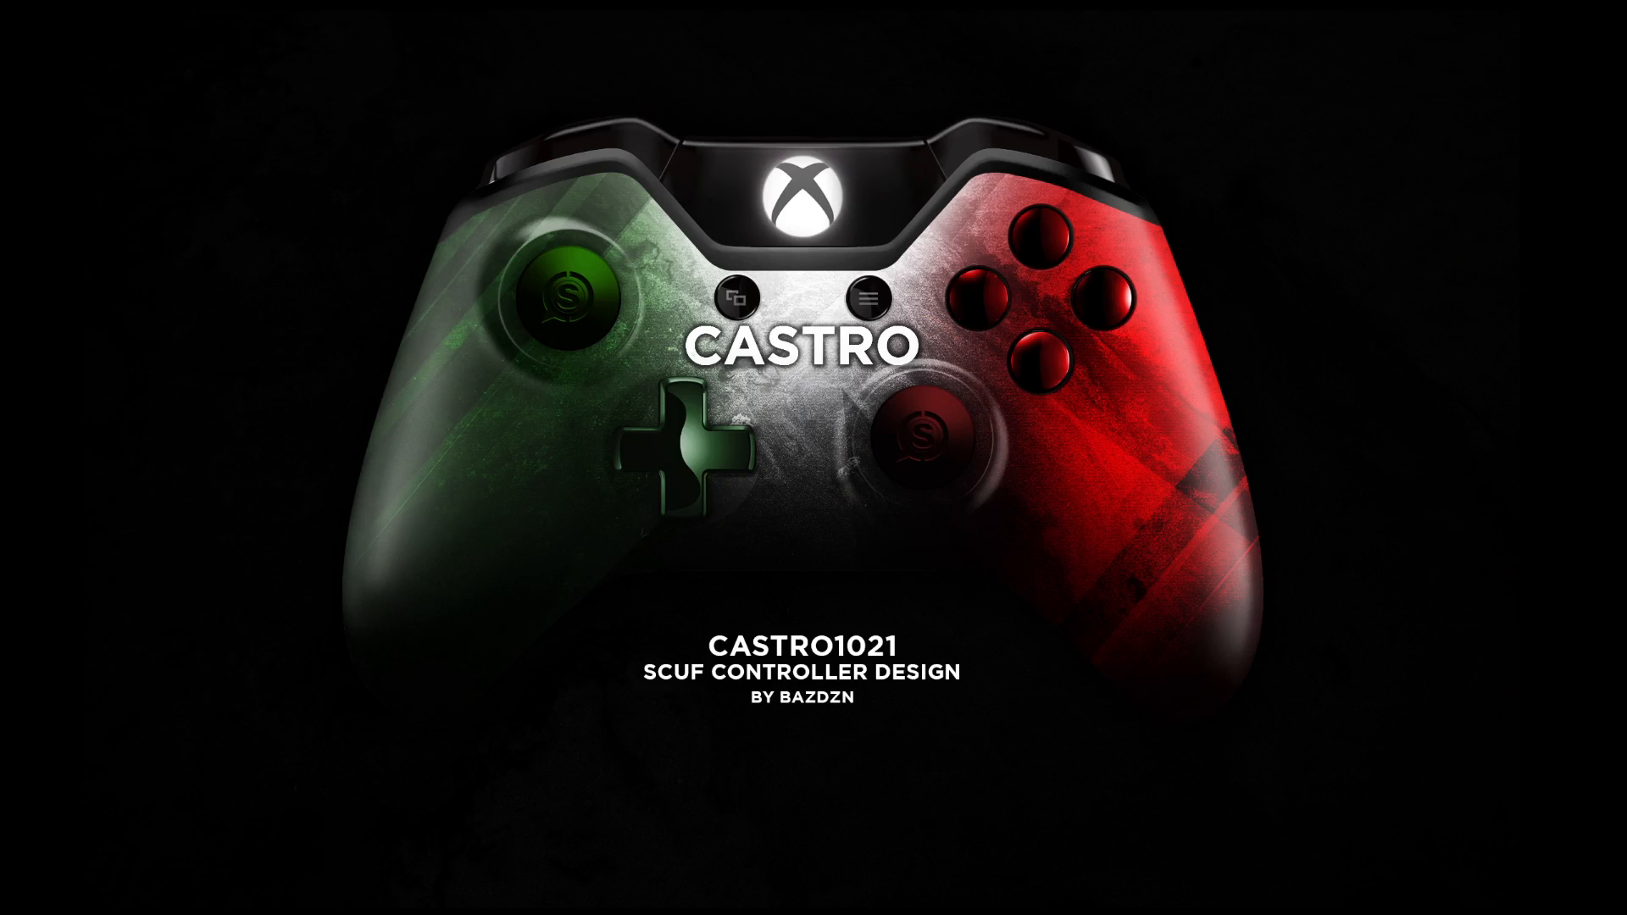